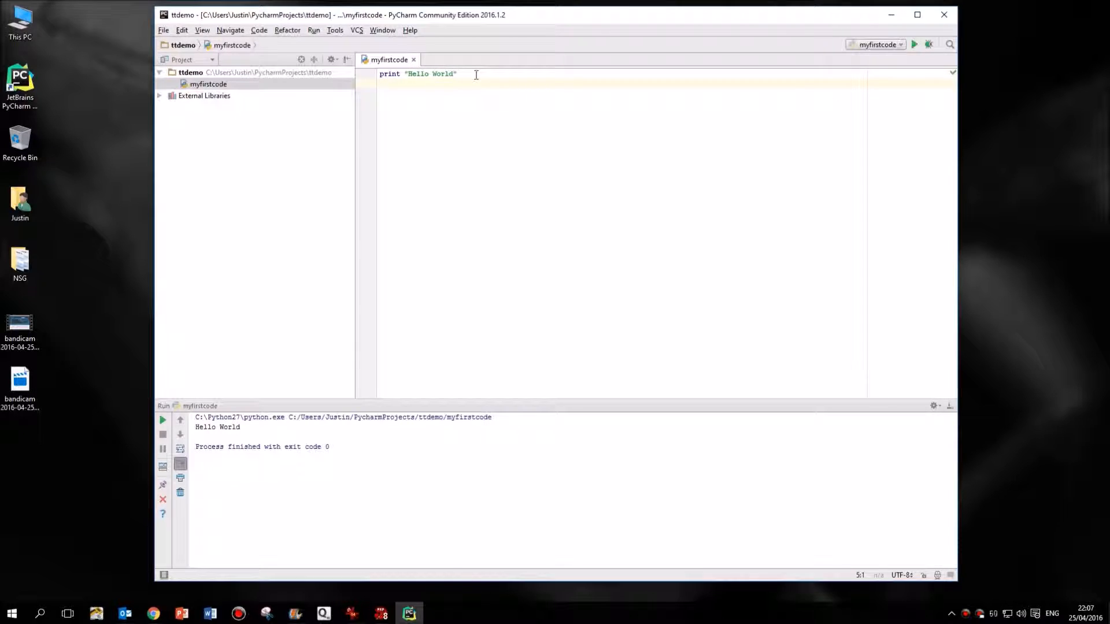
Replace the Hello World print line with the bare name MyVariable.
right_click(467, 117)
text(MyVariable)
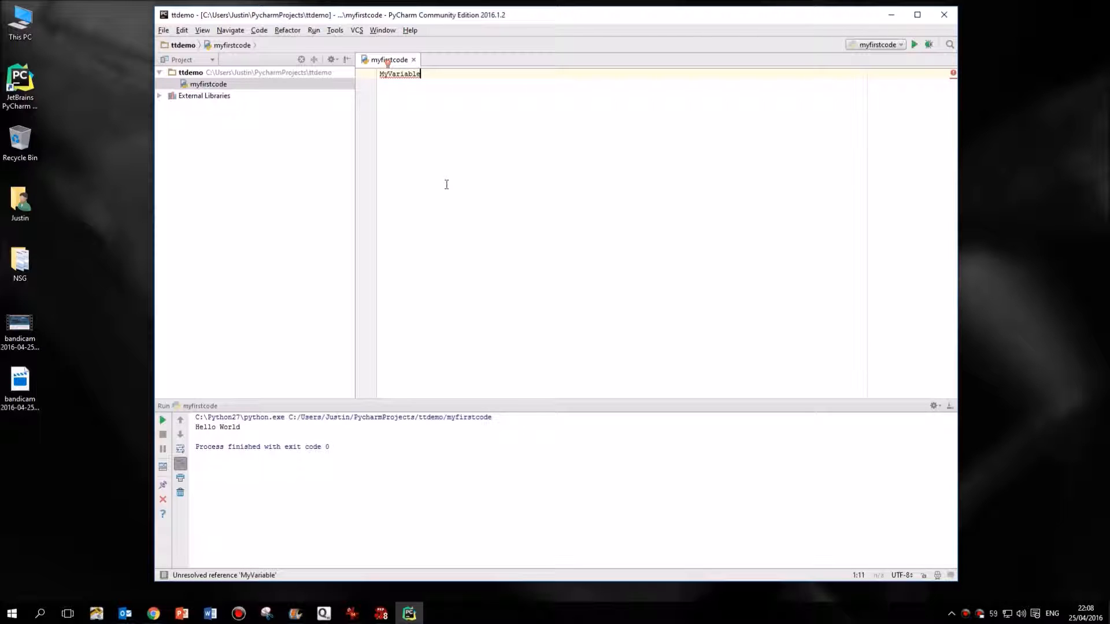
Add an equals sign after MyVariable to begin its assignment.
text(=)
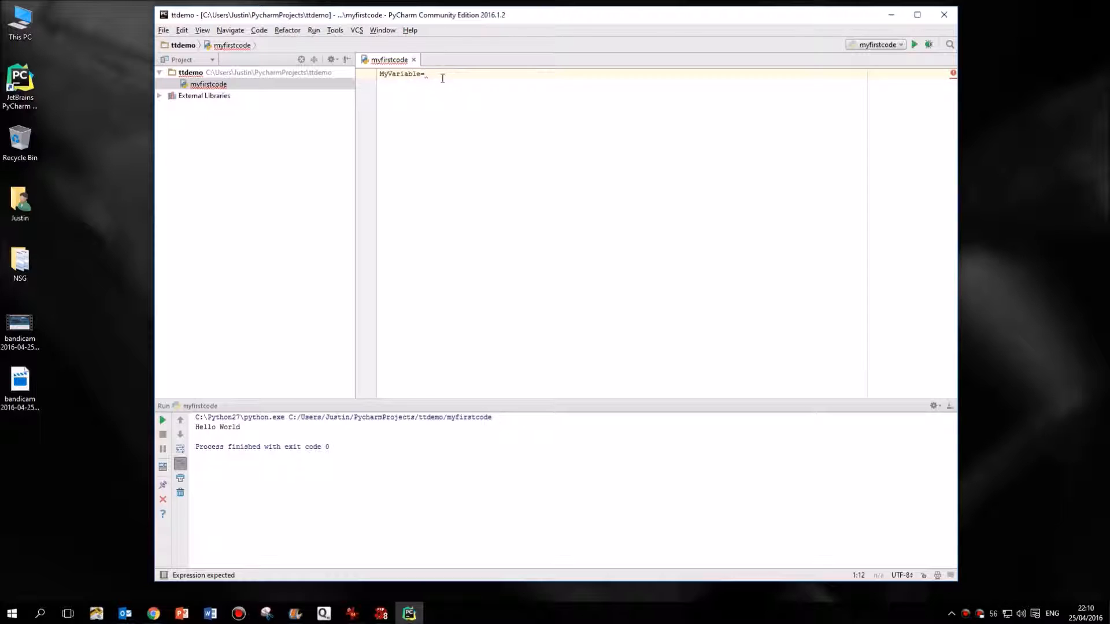
Assign MyVariable the string "Justin" and start a new line below it.
text(")
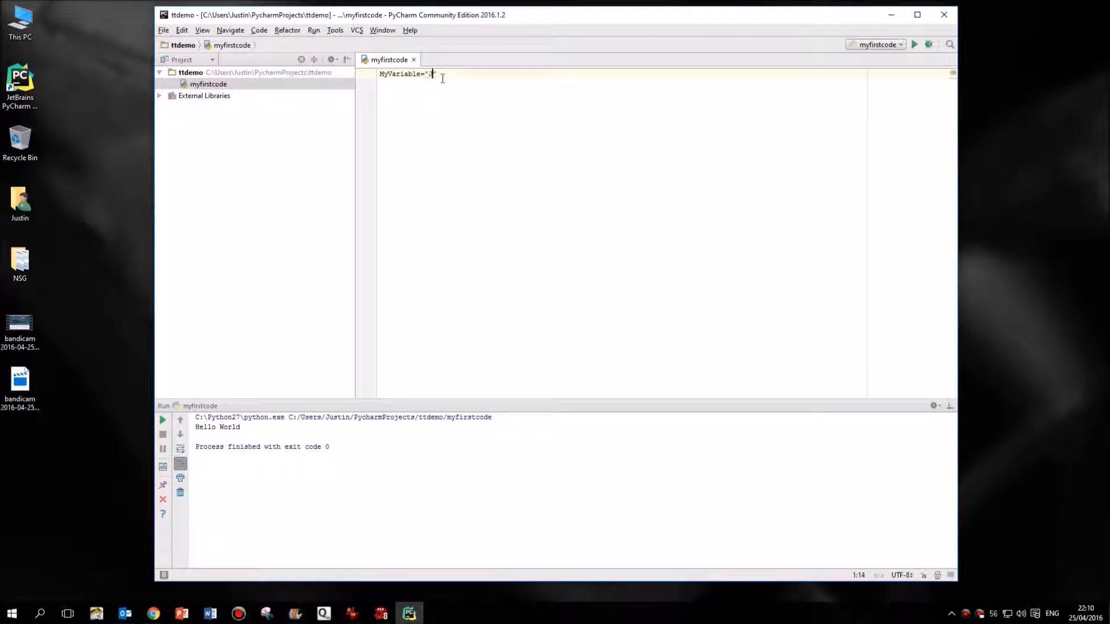
text(Justin)
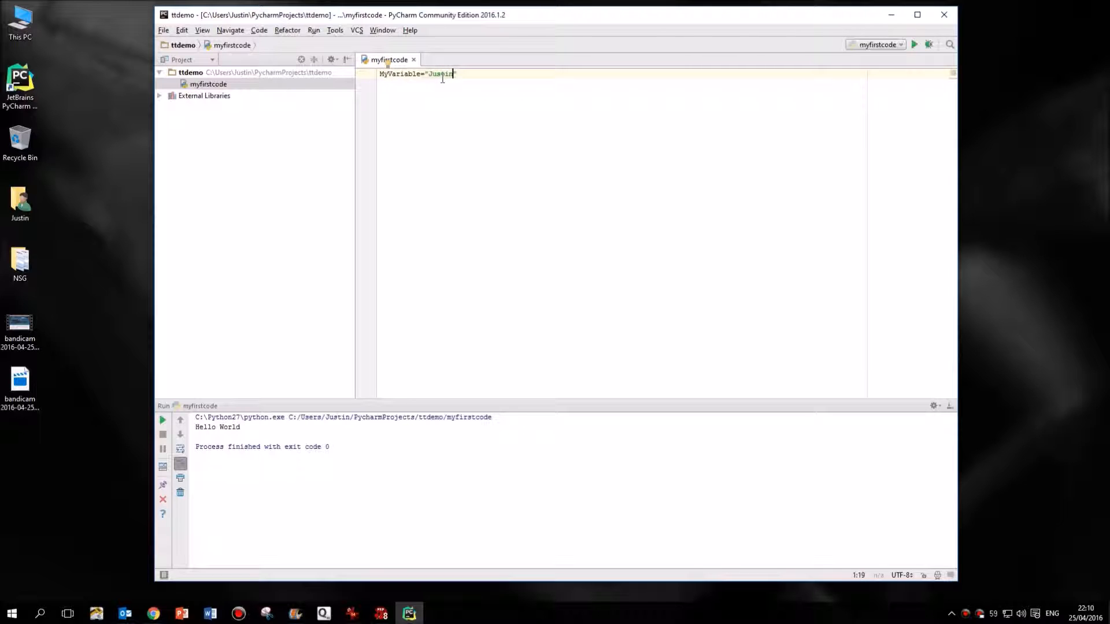
click(458, 74)
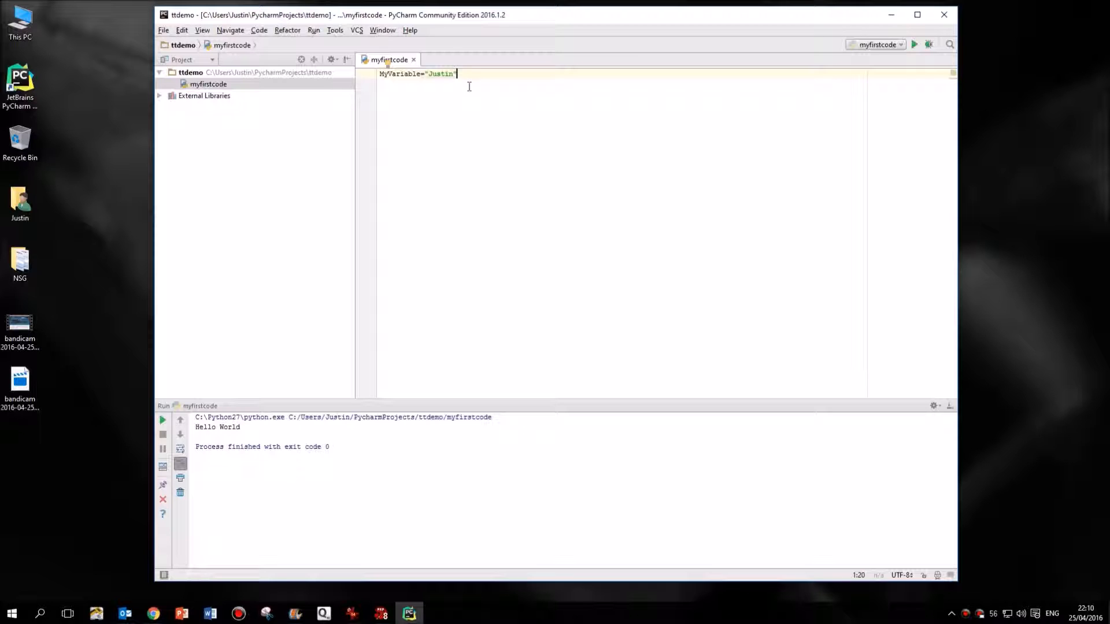
key(enter)
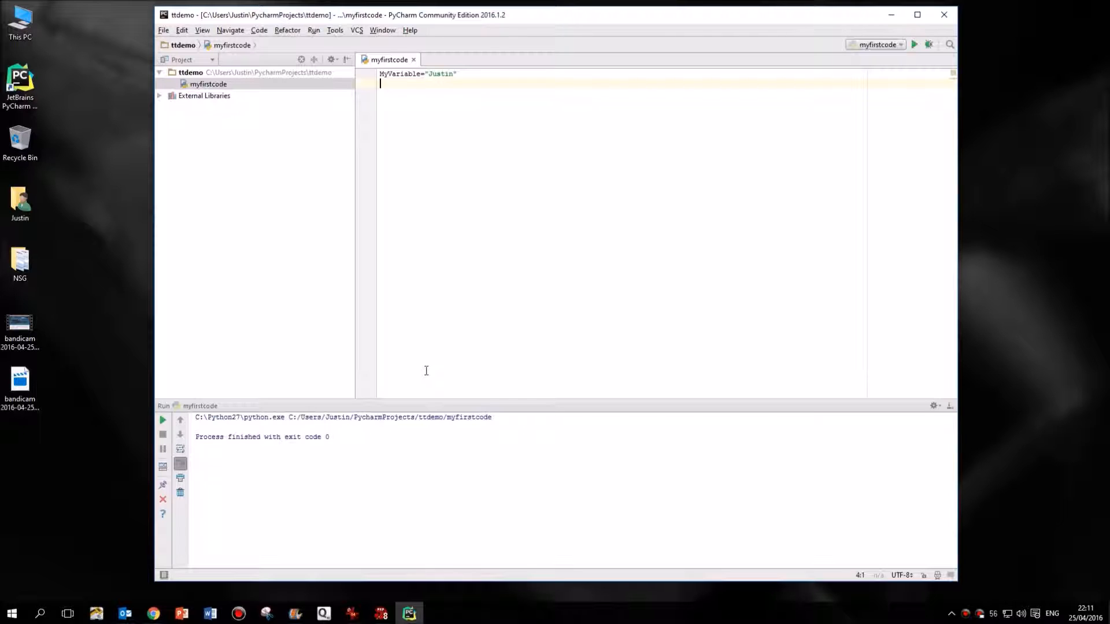
Add a second line print MyVariable, using the autocomplete suggestion.
text(print)
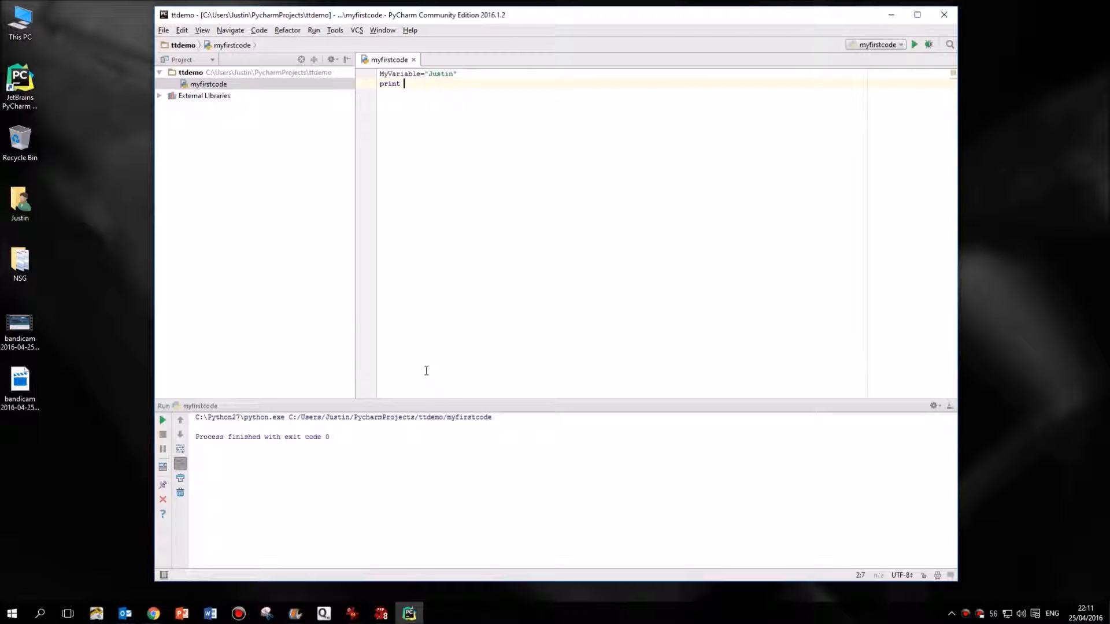
text(M)
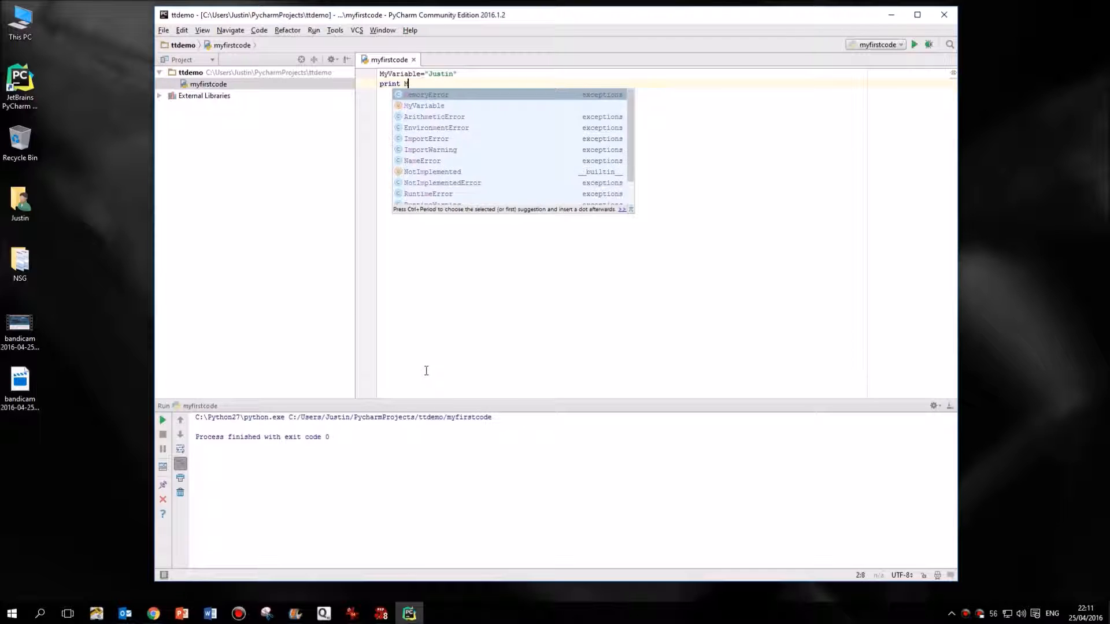
text(yVariabl)
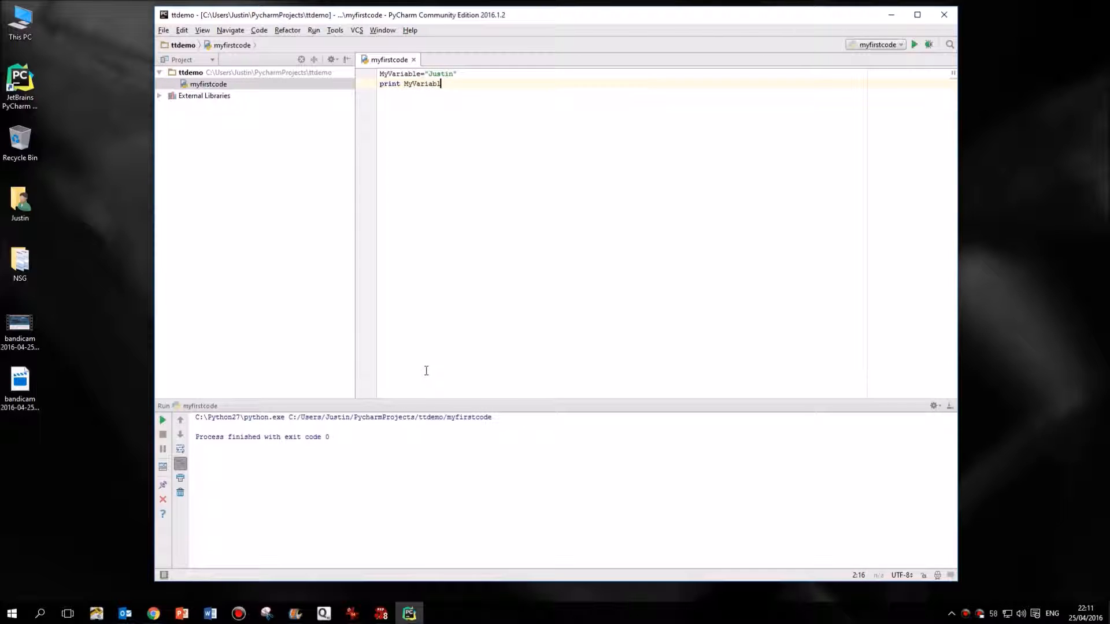
text(e)
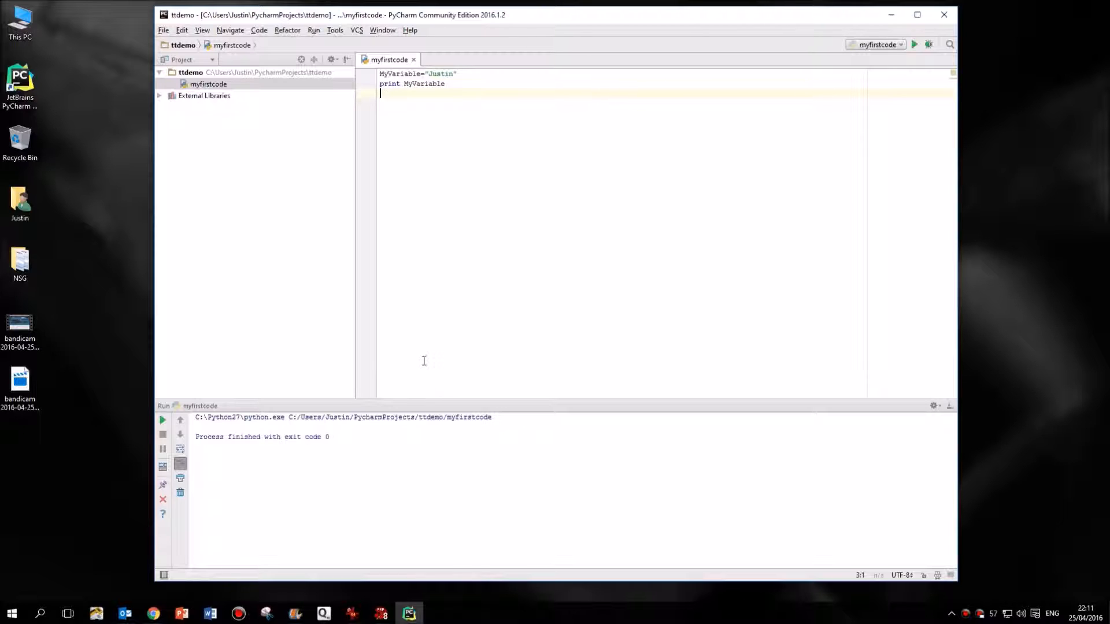
mouse_move(450, 153)
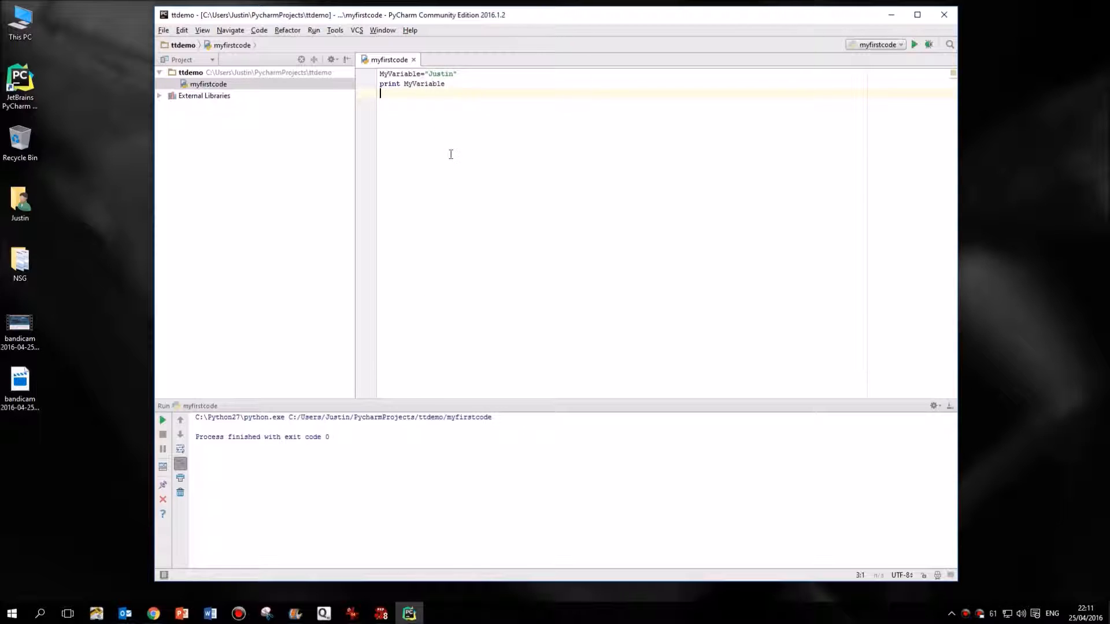
Run myfirstcode from the editor context menu so the output shows Justin.
right_click(451, 153)
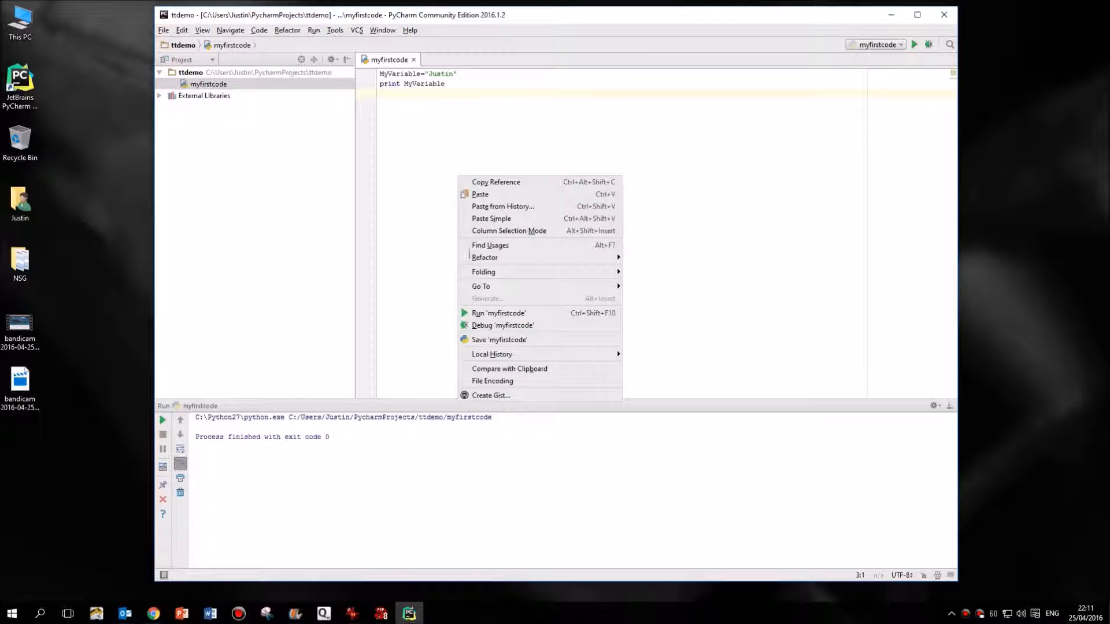
click(499, 313)
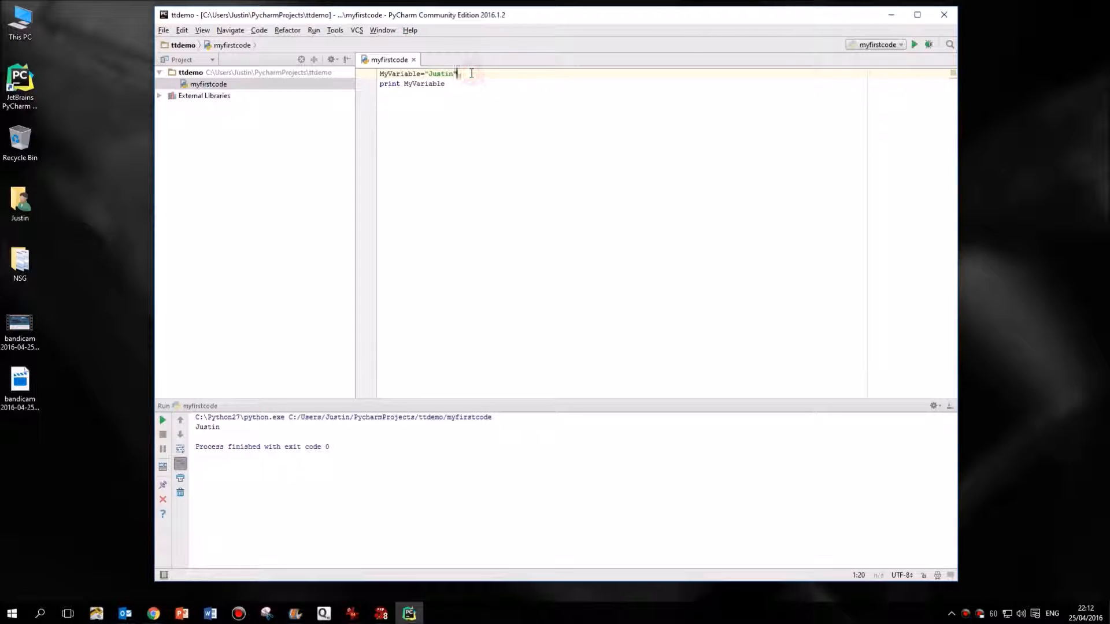
Insert a new line MySecondVariable="Arnold" before the print statement.
key(enter)
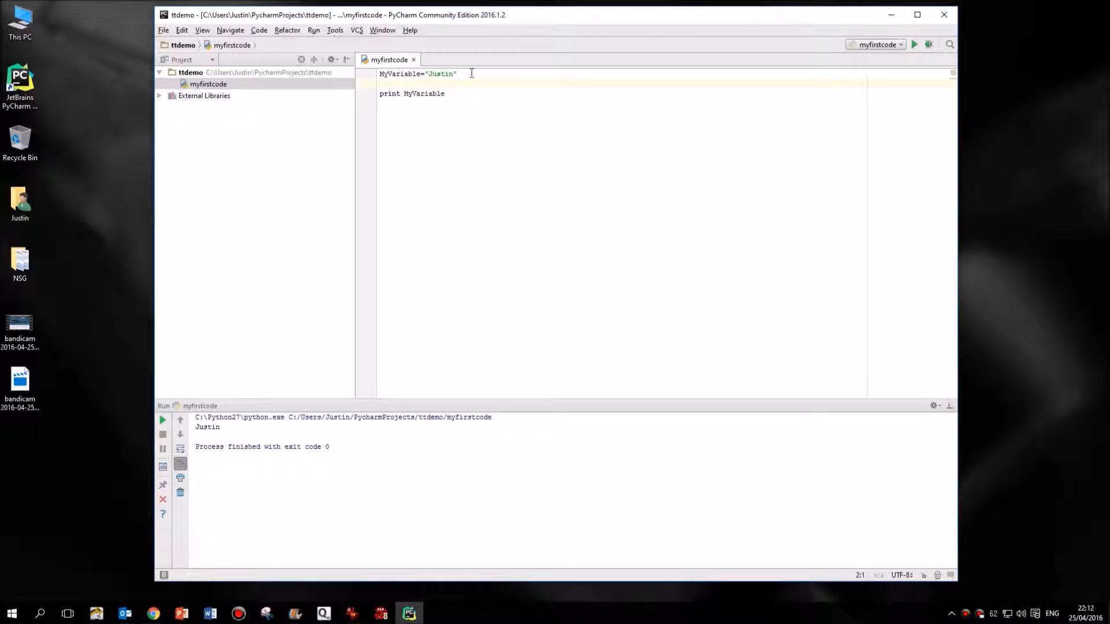
text(MySecondVa)
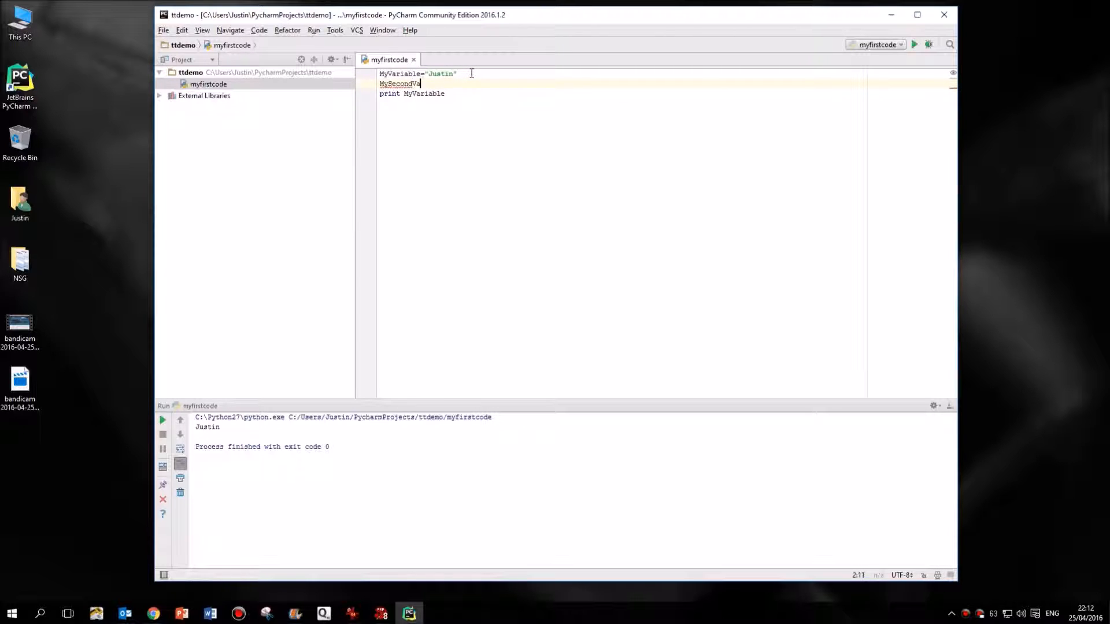
text(riable)
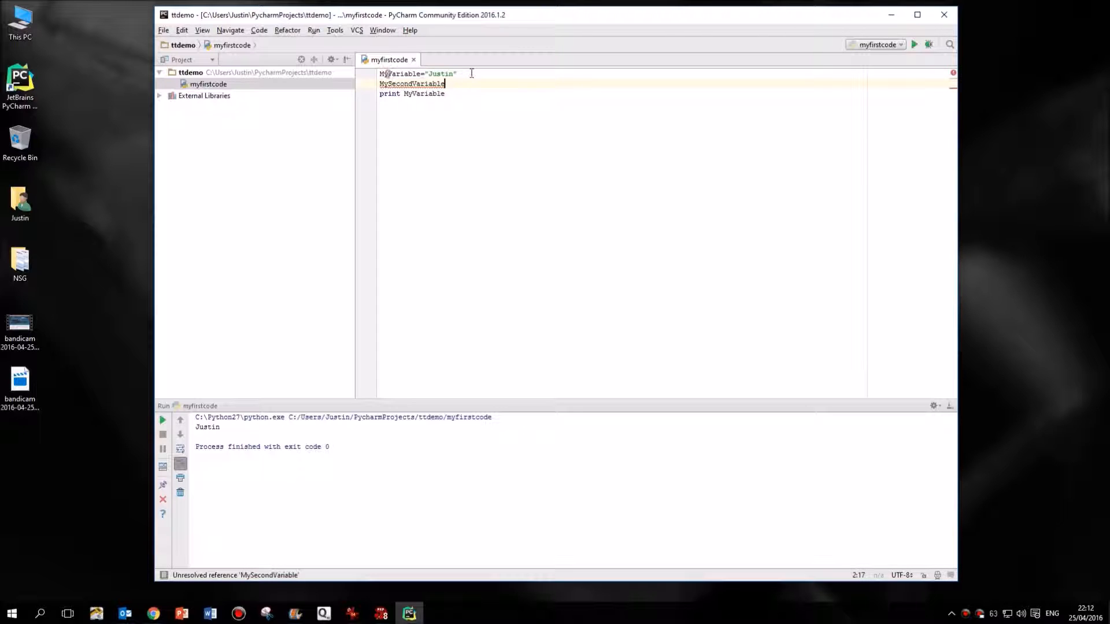
text(=")
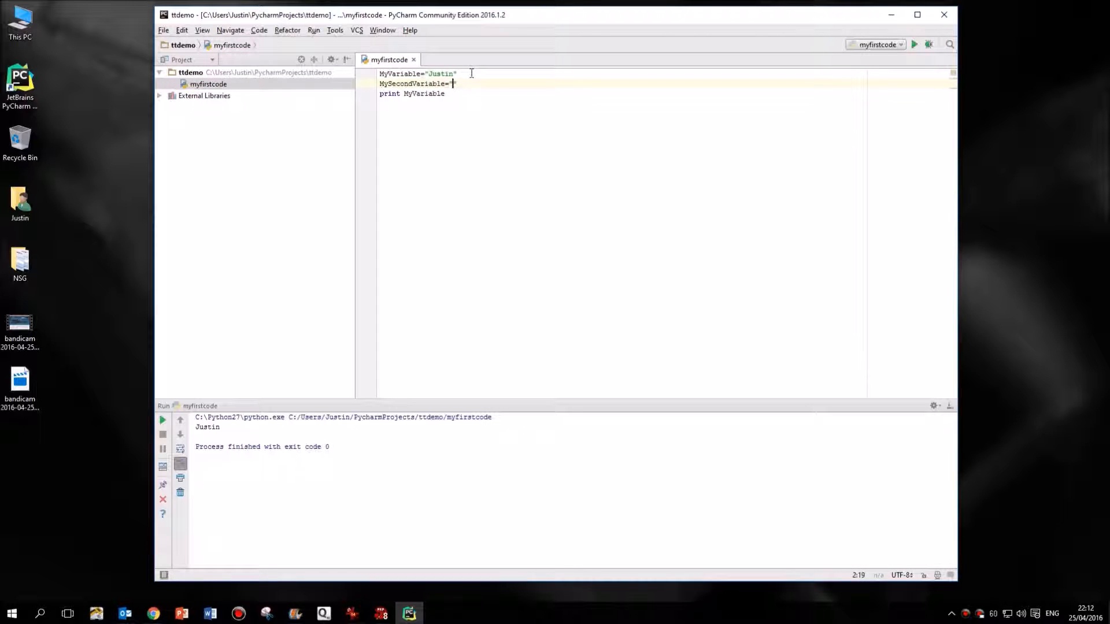
text(Arnol)
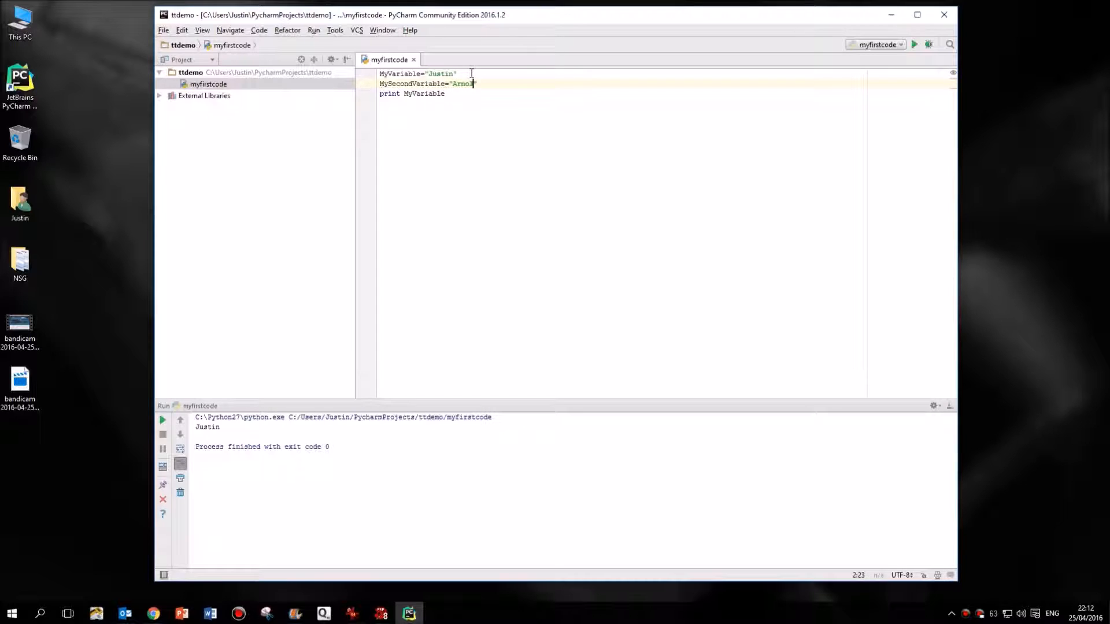
text(ld)
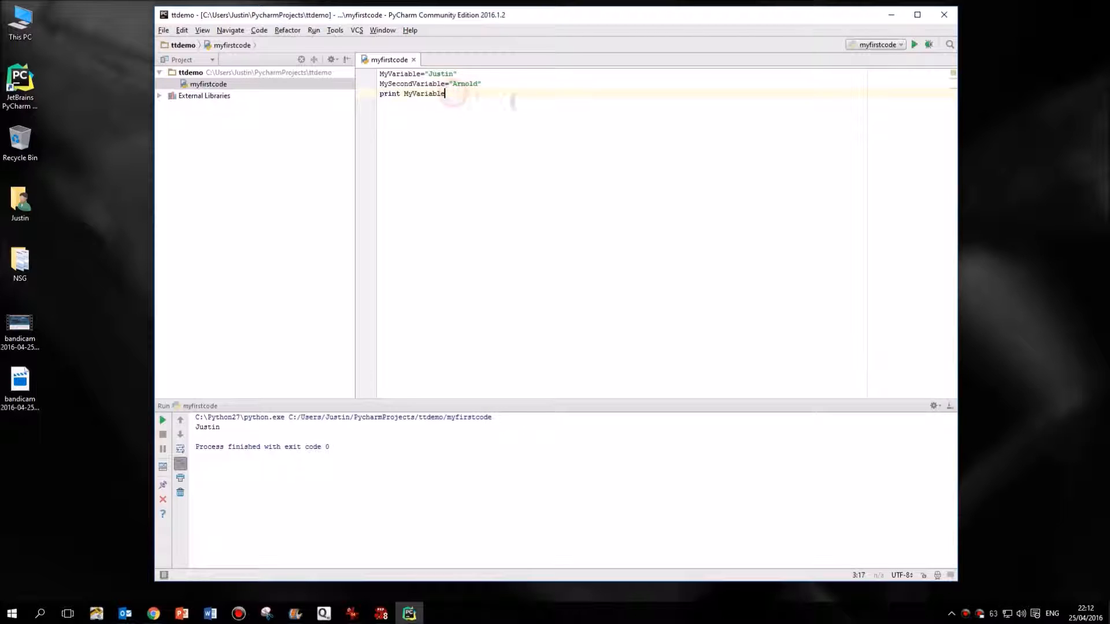
Extend the print line to print MyVariable,MySecondVariable and rerun the script.
key(enter)
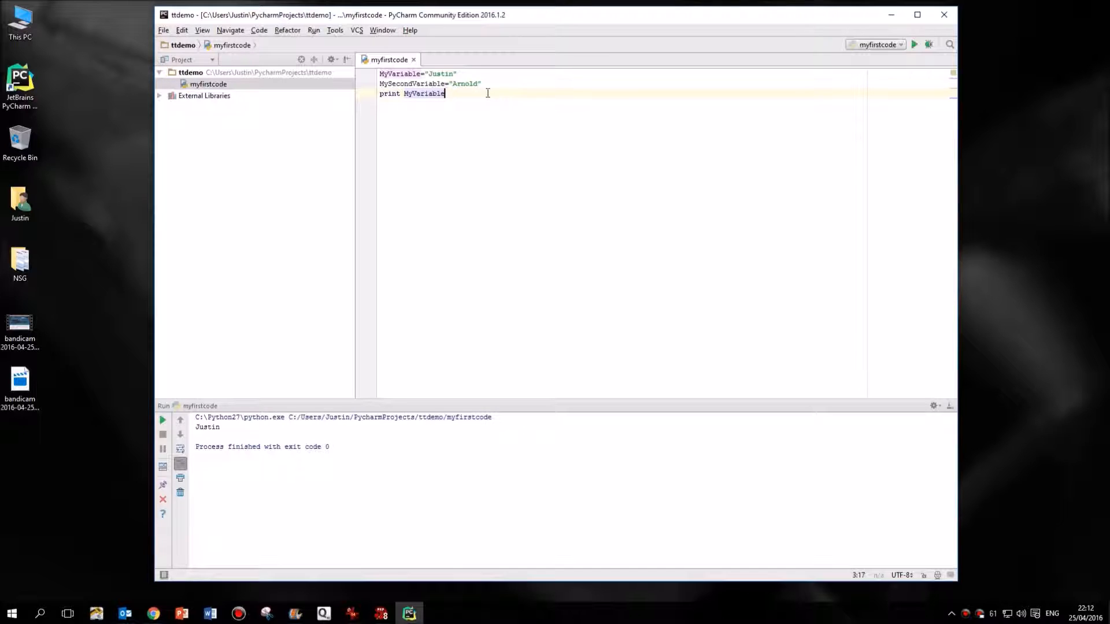
text(,M)
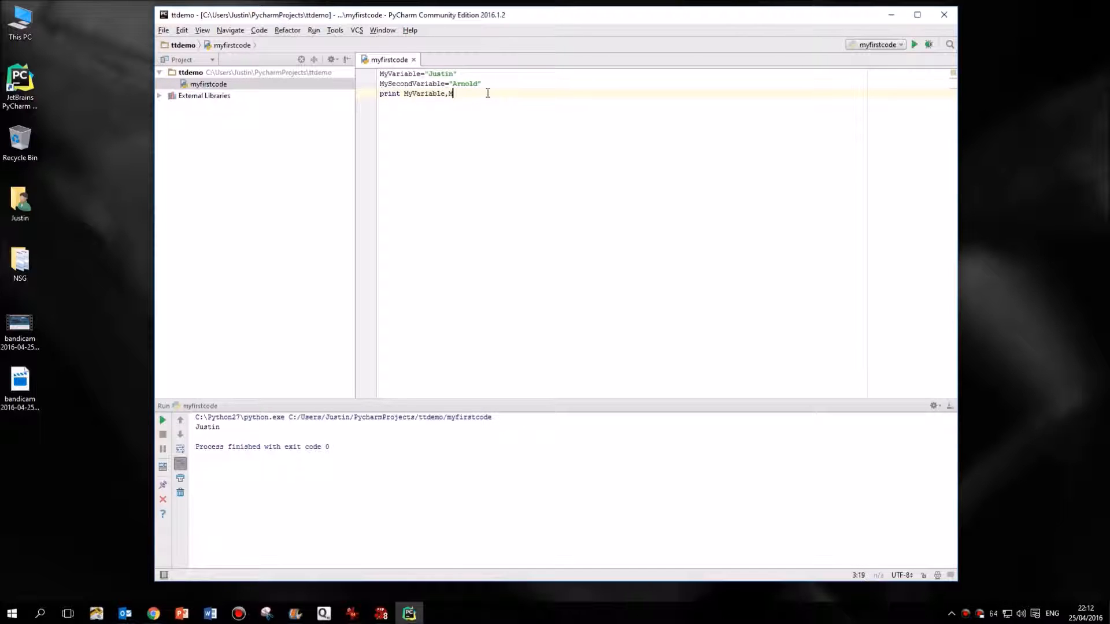
text(MySecon)
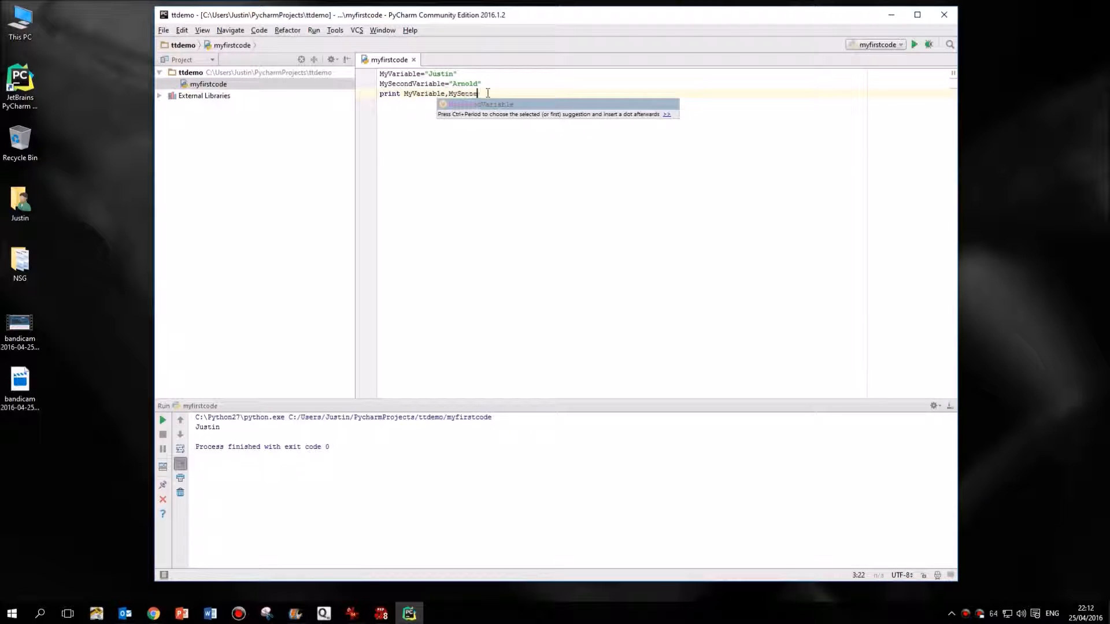
key(Tab)
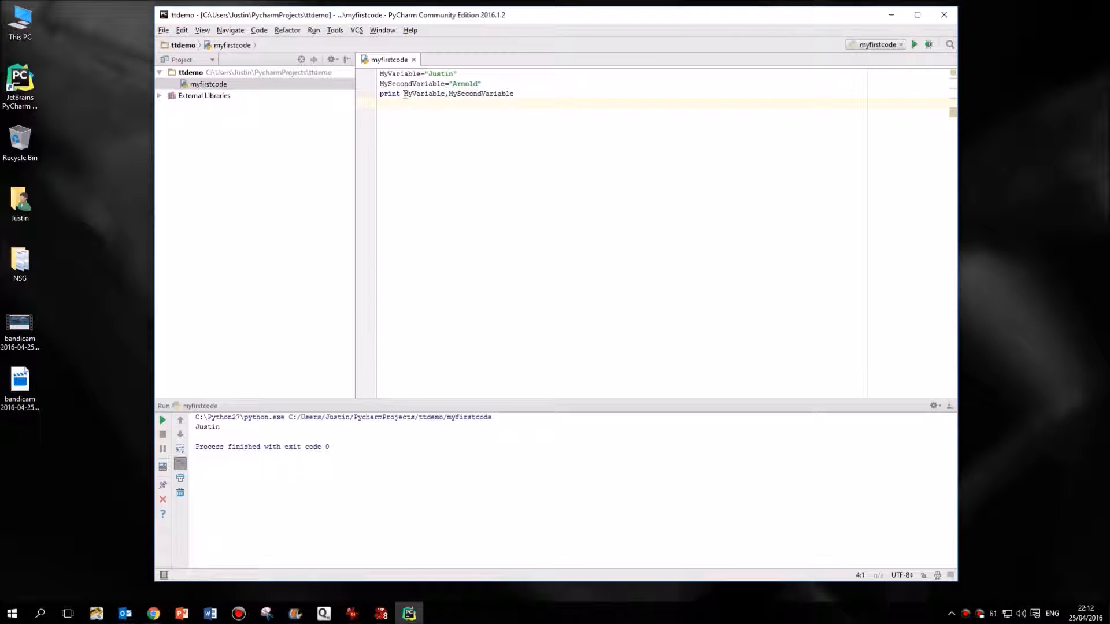
double_click(423, 93)
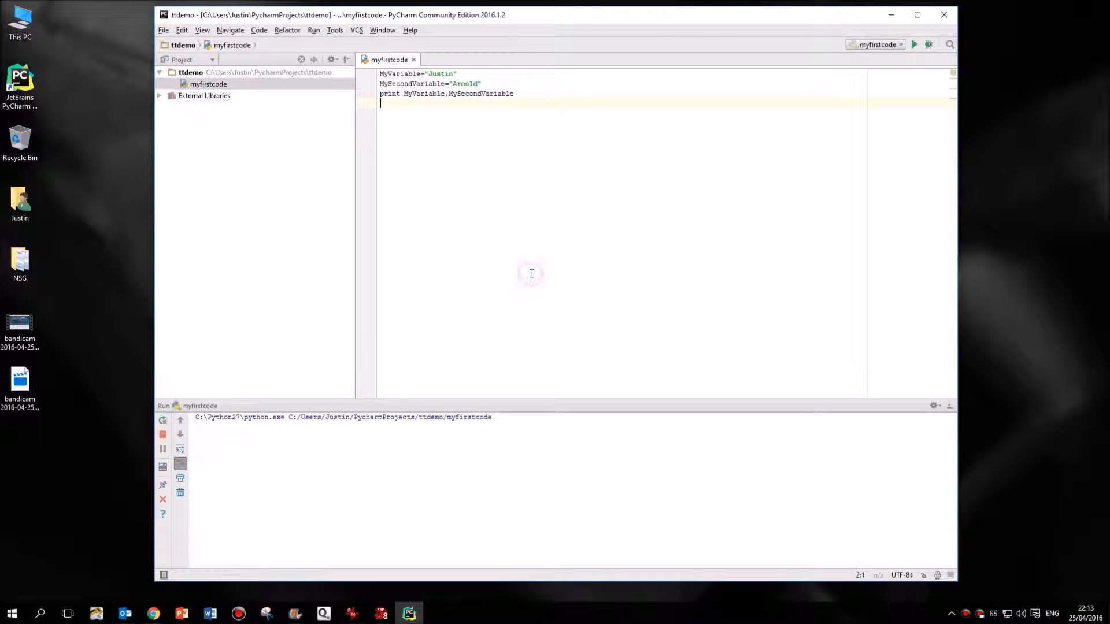
click(913, 44)
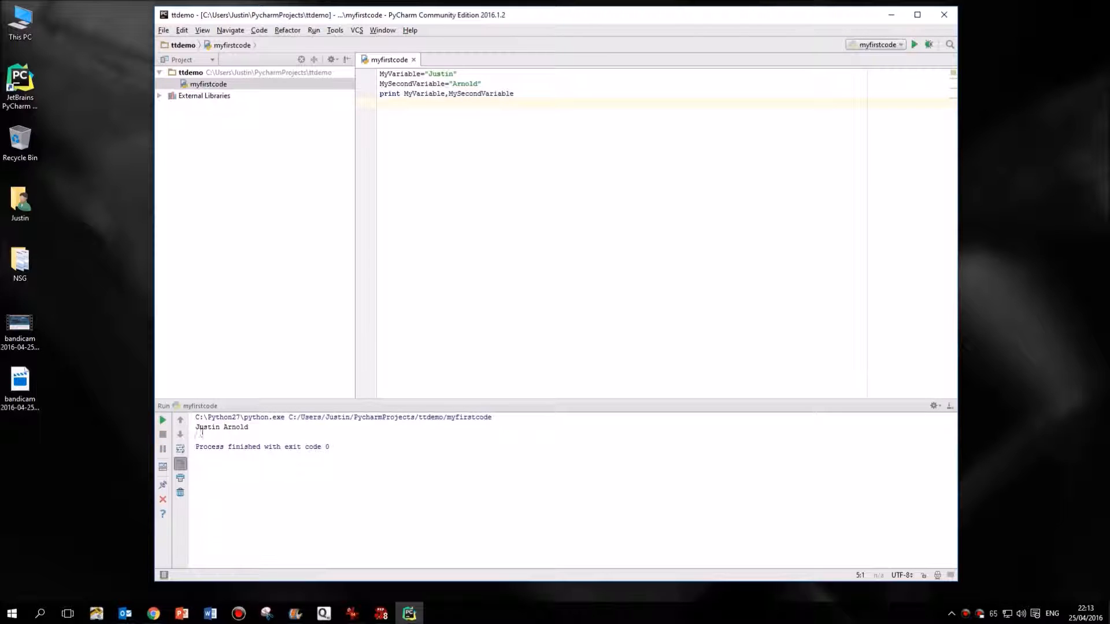
double_click(207, 427)
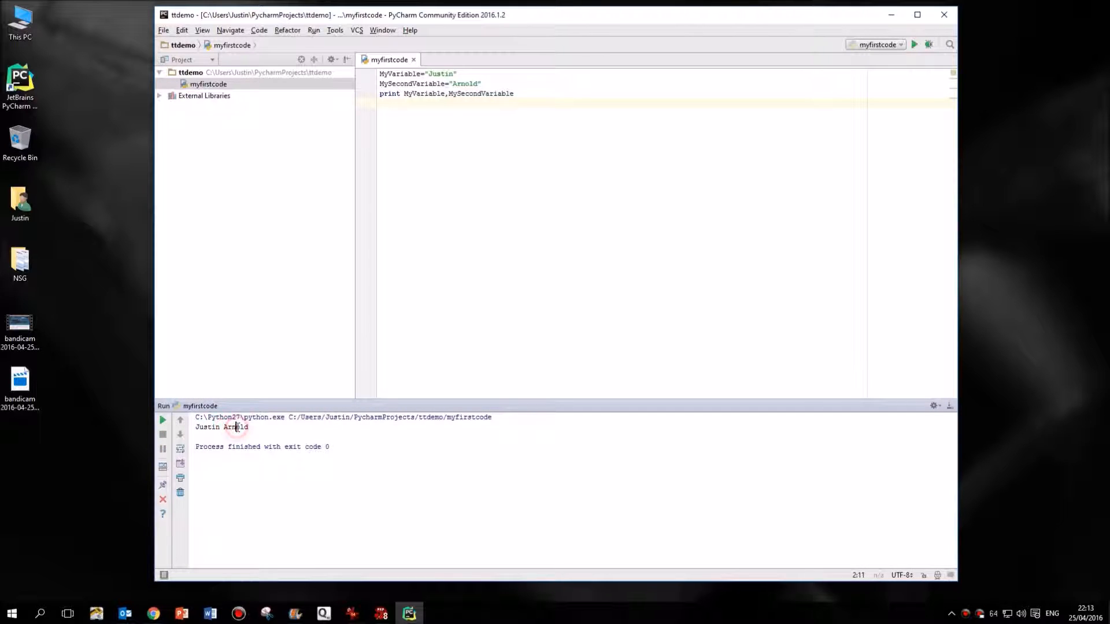
double_click(236, 427)
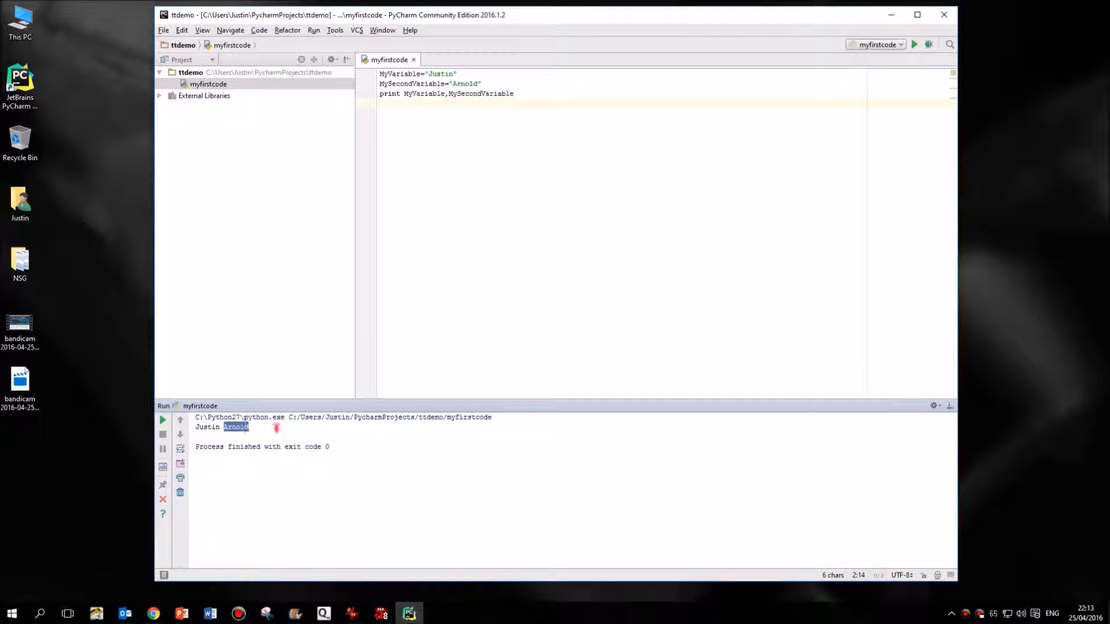